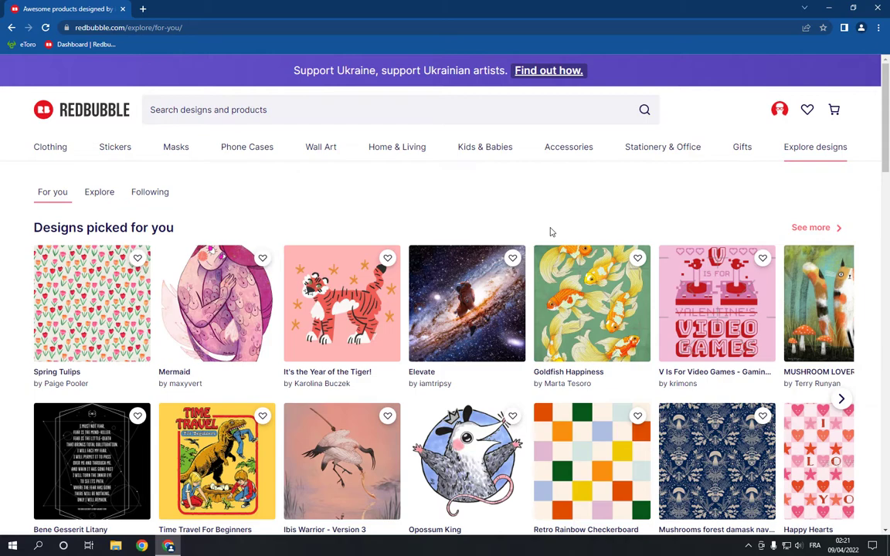
Step: Go to Account Settings from the profile avatar's account options menu
{"action": "left_click", "coordinate": [779, 108]}
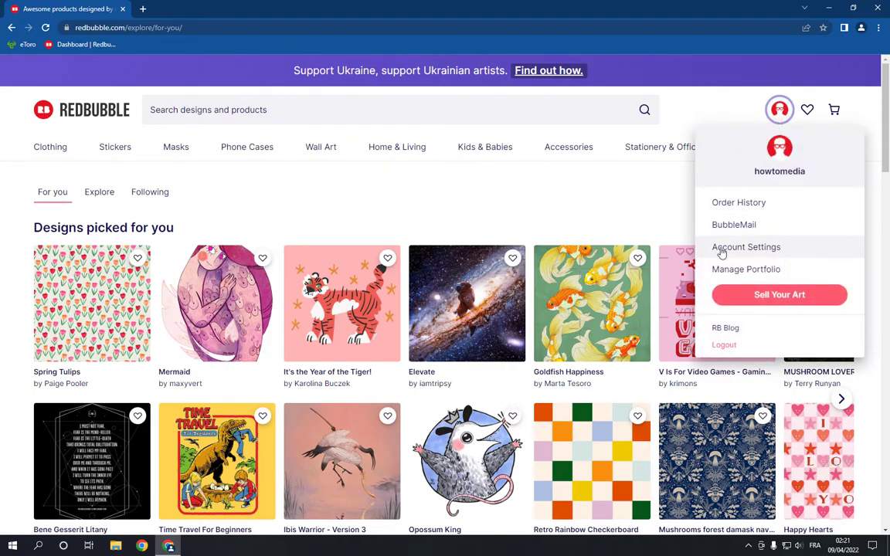
{"action": "left_click", "coordinate": [744, 248]}
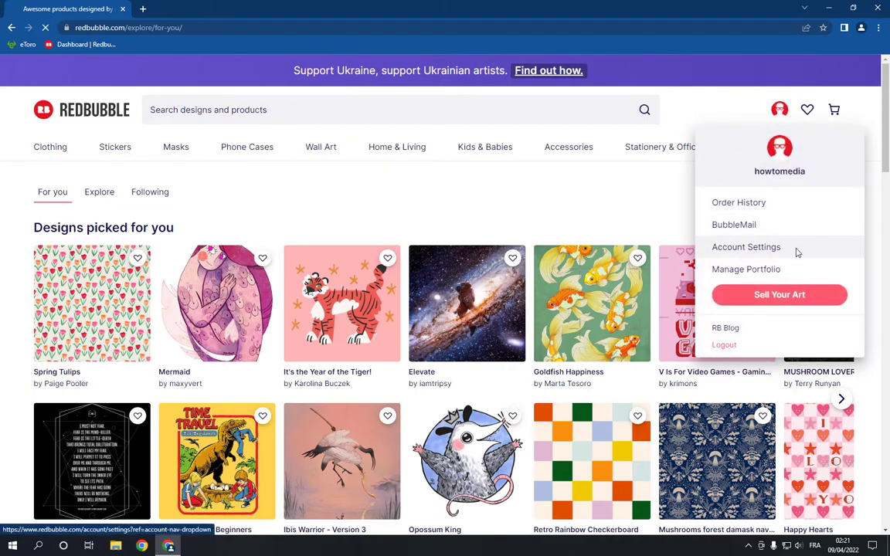
{"action": "left_click", "coordinate": [744, 247]}
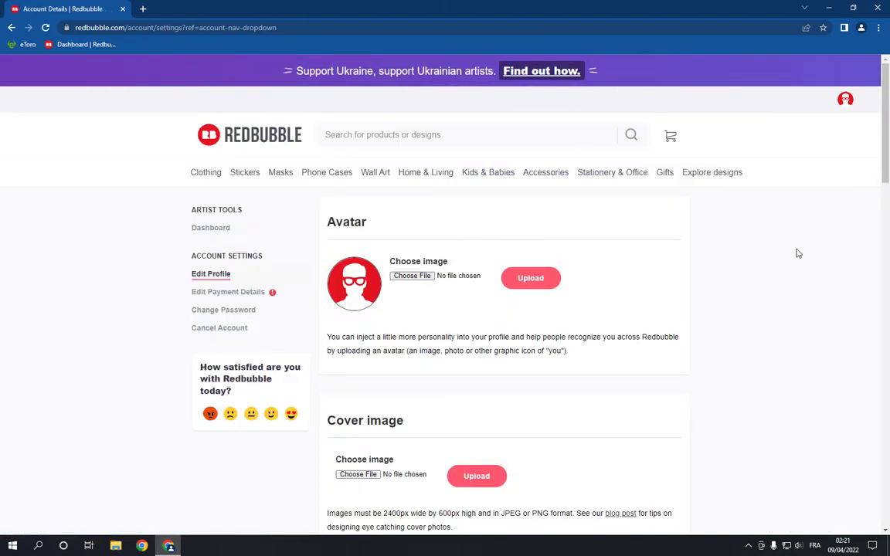
{"action": "mouse_move", "coordinate": [286, 332]}
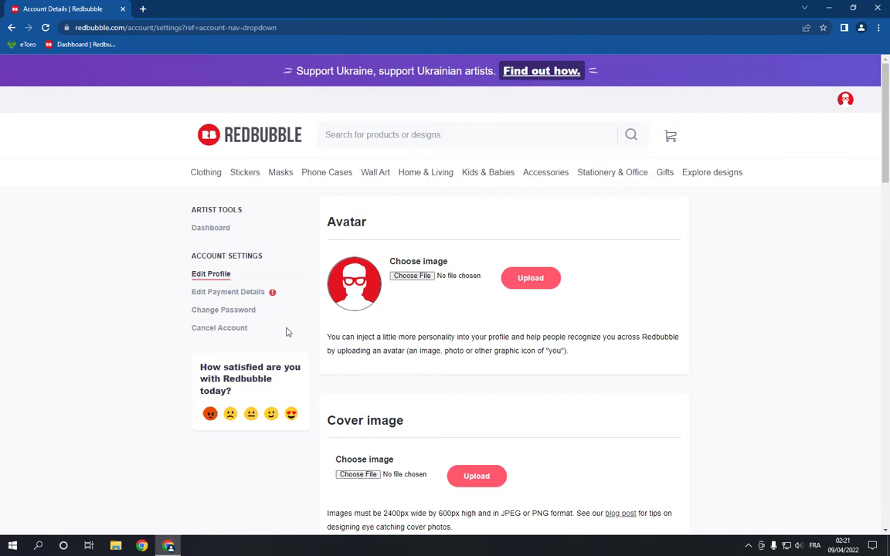
{"action": "mouse_move", "coordinate": [235, 327]}
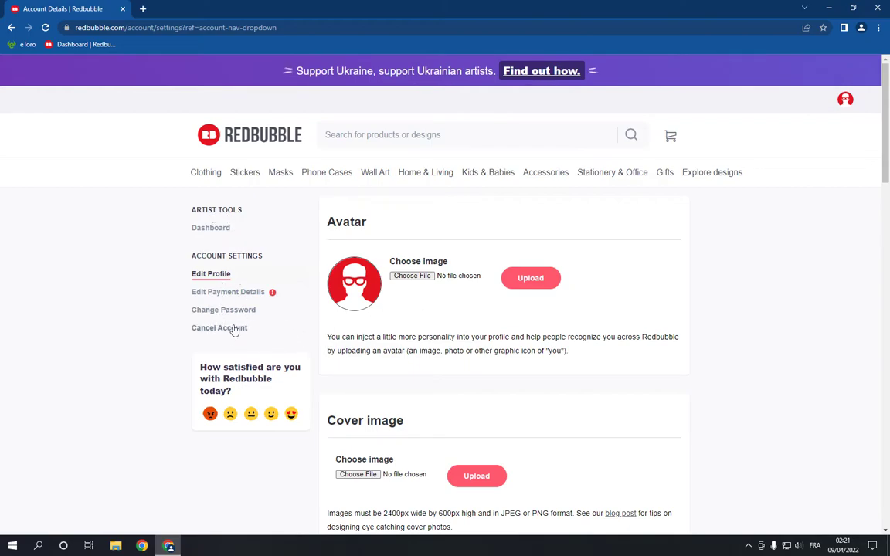
{"action": "mouse_move", "coordinate": [219, 328]}
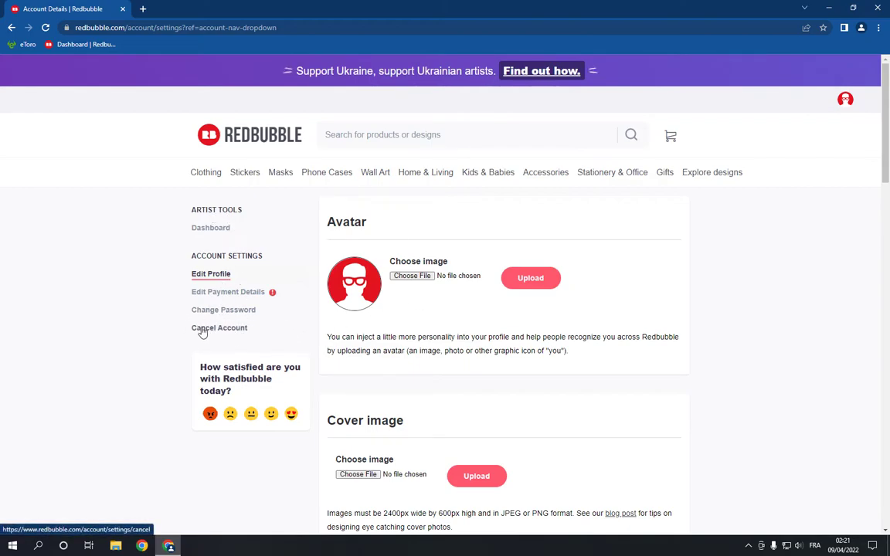
Step: Go to the Cancel Account page from the settings sidebar
{"action": "left_click", "coordinate": [219, 327]}
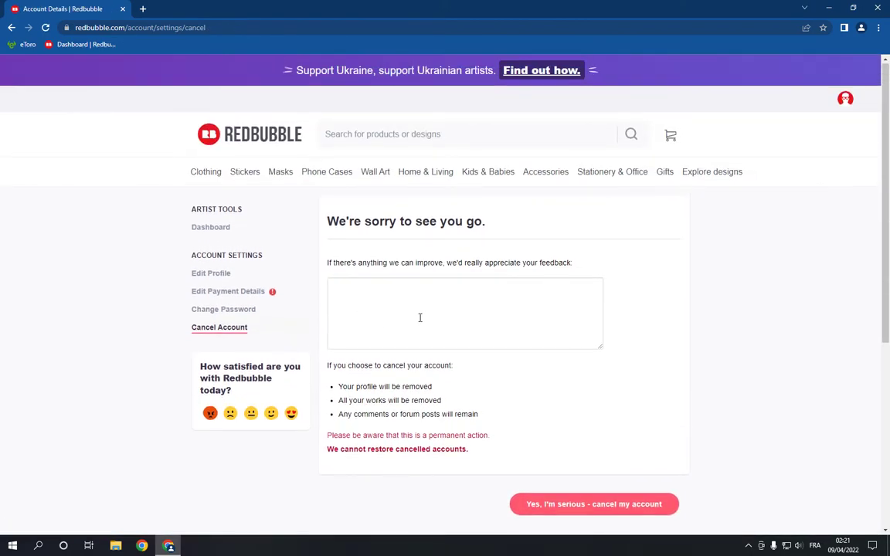
Step: Focus the cancellation feedback box and review the 'Yes, I'm serious - cancel my account' button
{"action": "left_click", "coordinate": [463, 312]}
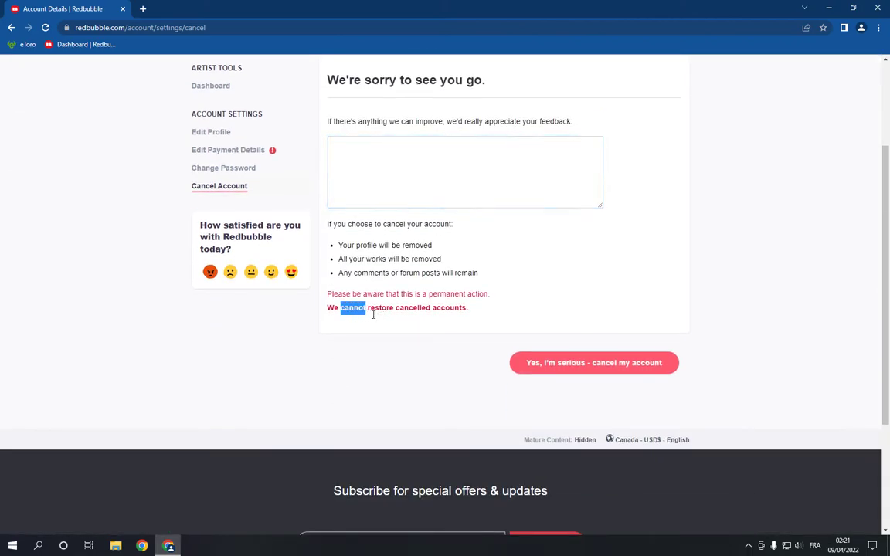
{"action": "mouse_move", "coordinate": [442, 318]}
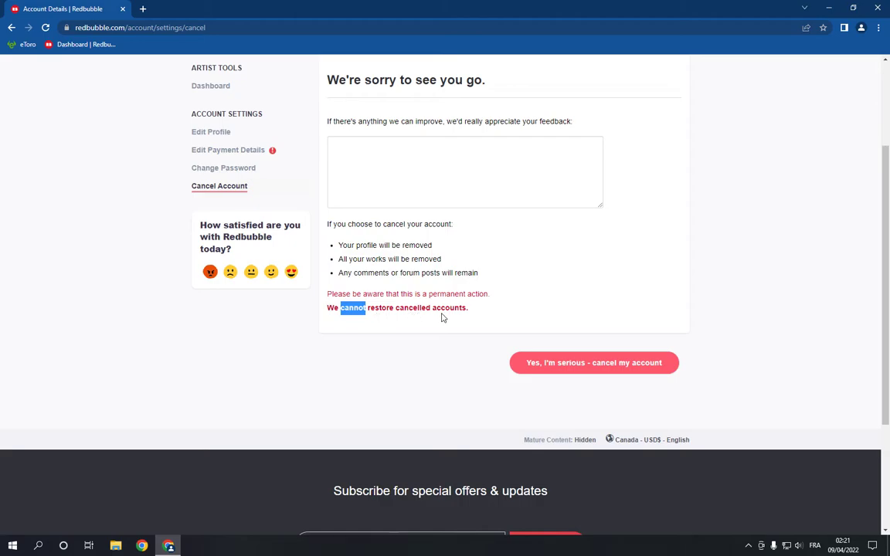
{"action": "scroll", "scroll_direction": "up", "scroll_amount": 3}
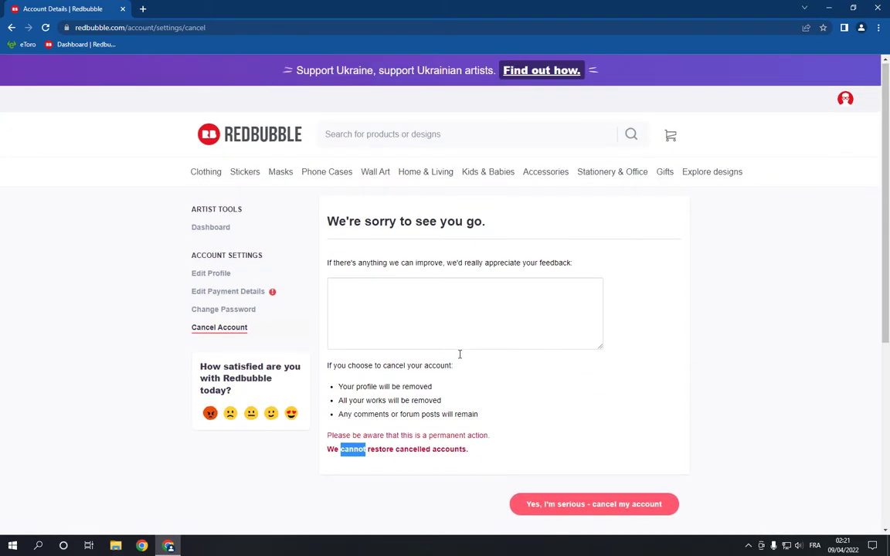
{"action": "mouse_move", "coordinate": [529, 451]}
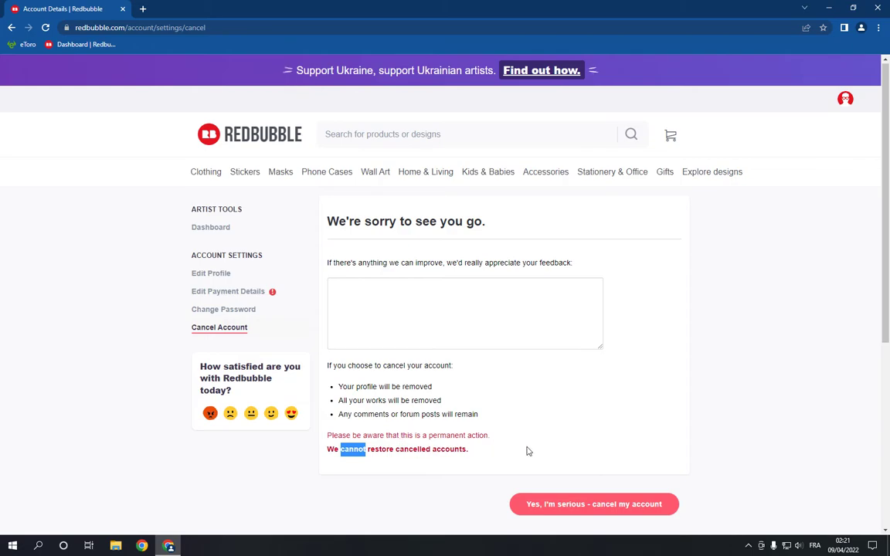
{"action": "mouse_move", "coordinate": [502, 430]}
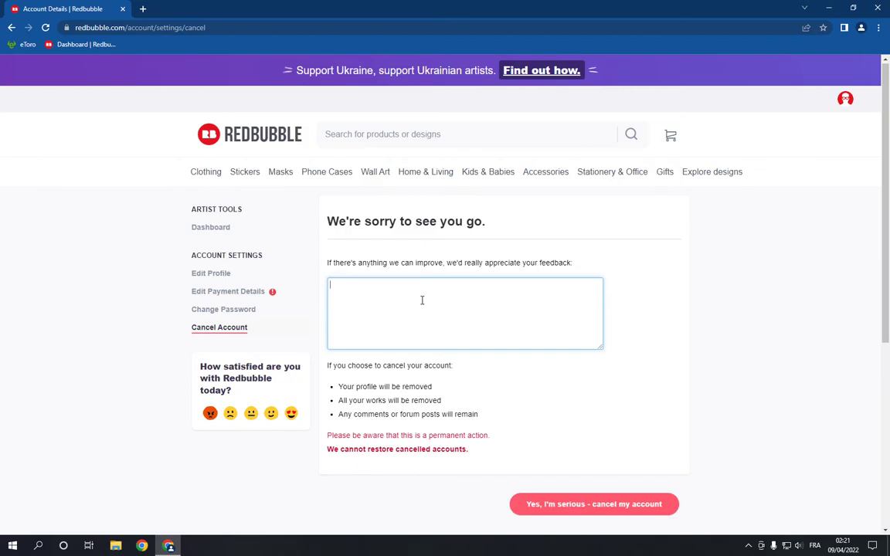
{"action": "scroll", "scroll_direction": "down", "scroll_amount": 3}
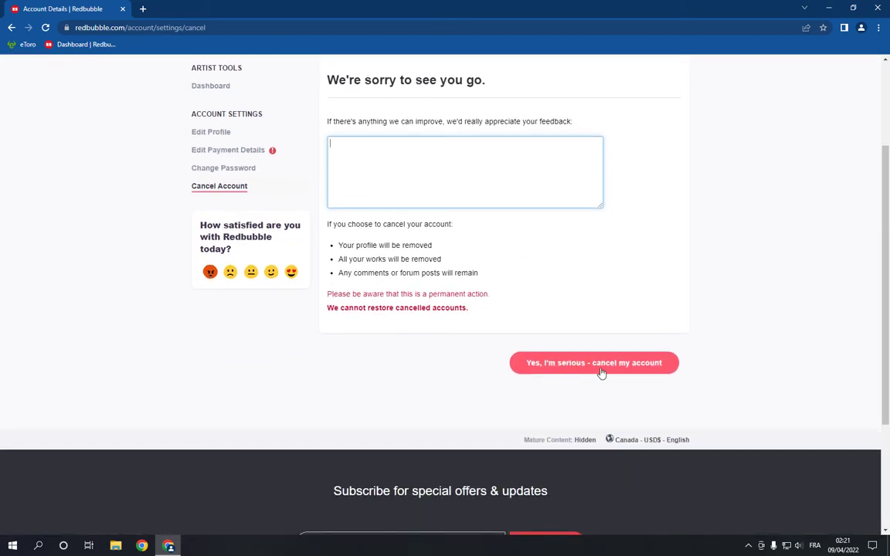
{"action": "scroll", "scroll_direction": "up", "scroll_amount": 3}
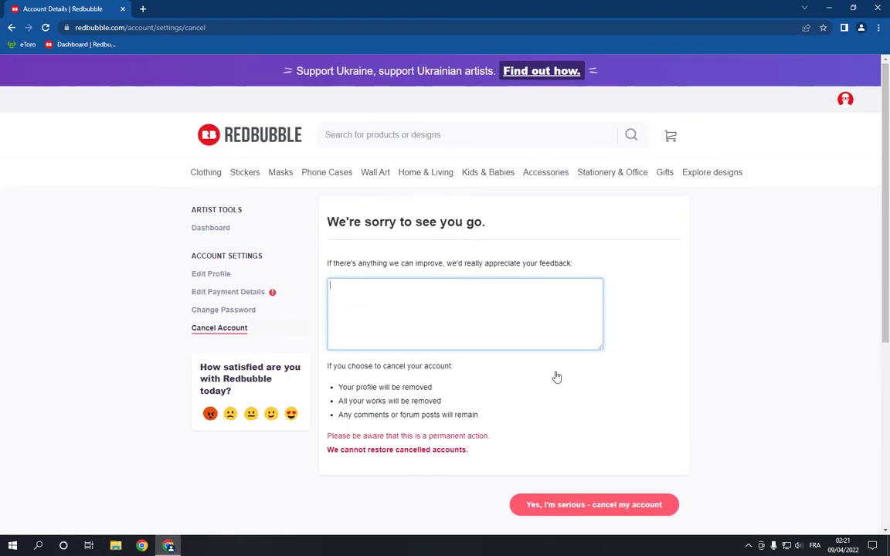